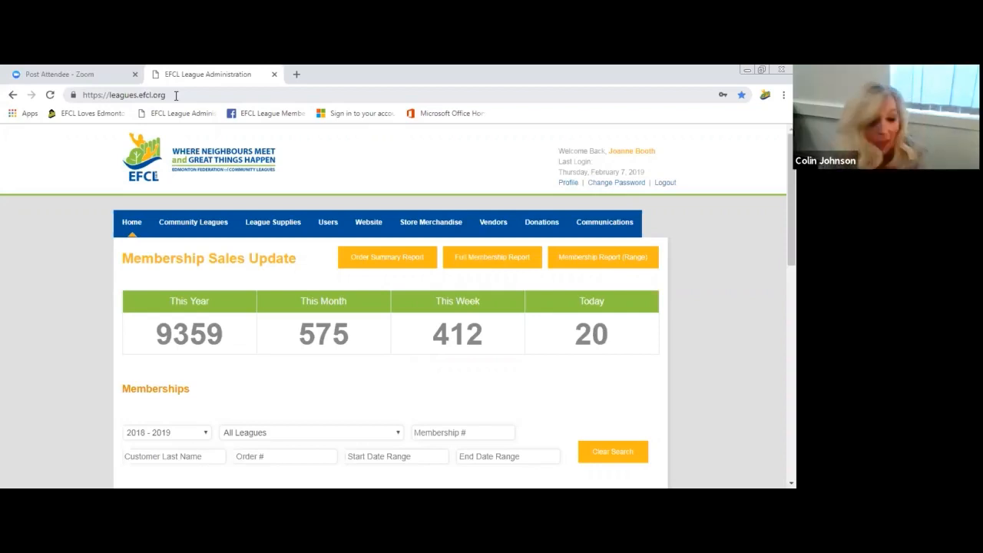
mouse_move(298, 183)
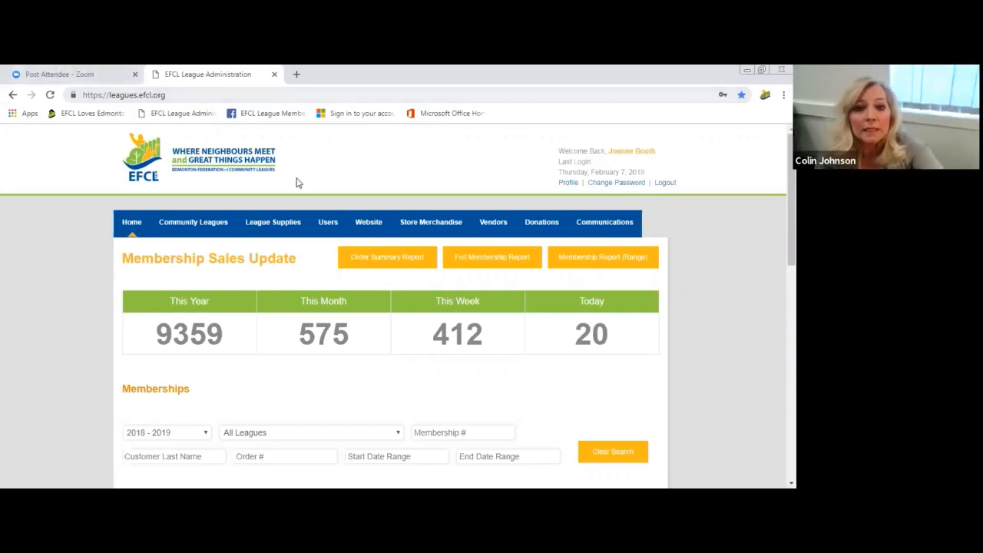
mouse_move(329, 222)
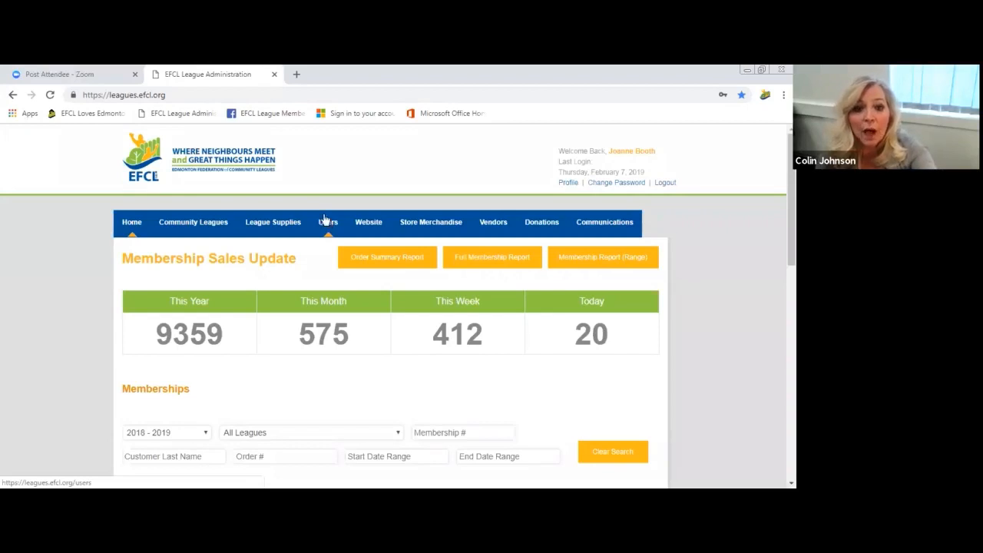
mouse_move(71, 248)
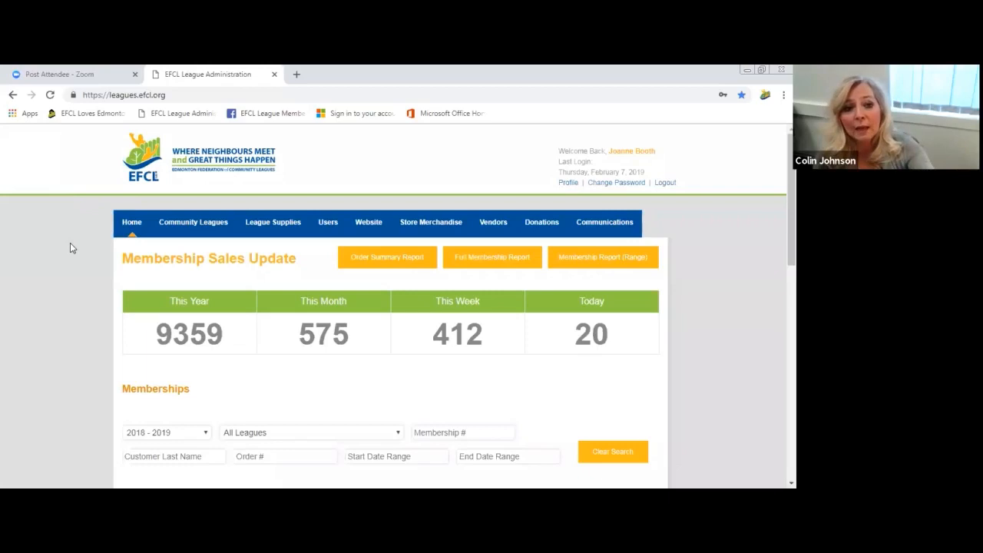
mouse_move(133, 228)
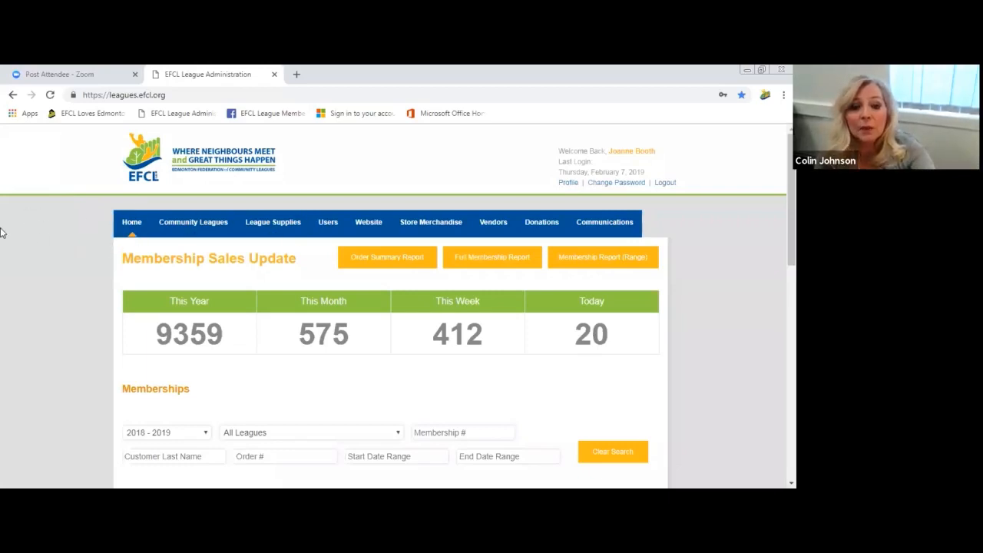
mouse_move(99, 314)
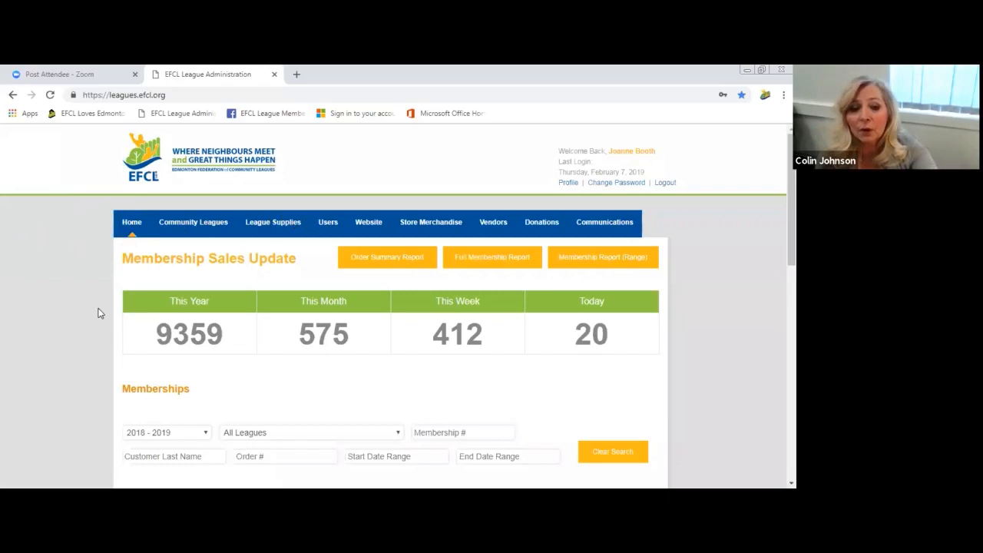
mouse_move(151, 319)
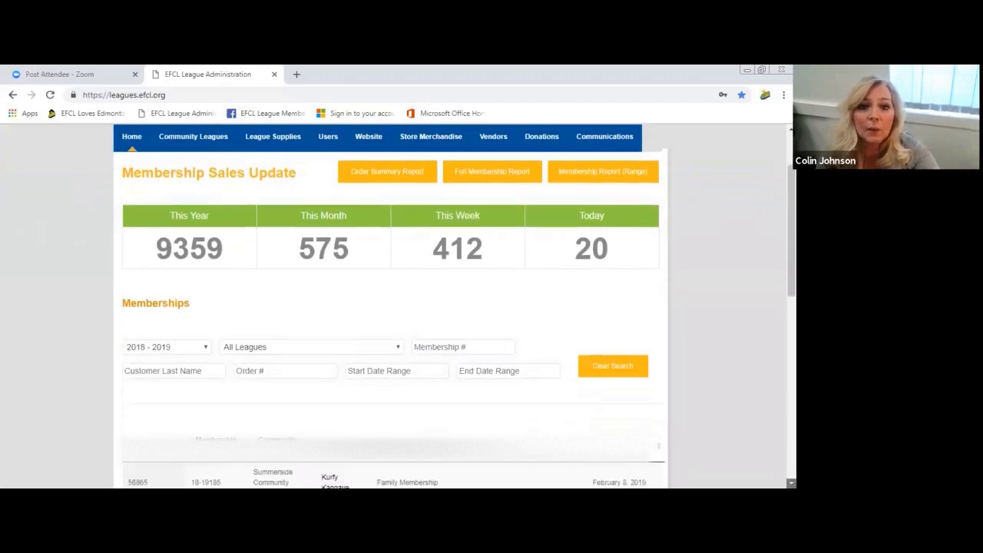
Step: Scroll down to the Memberships table listing the Summerside Community League family membership
scroll("down", 3)
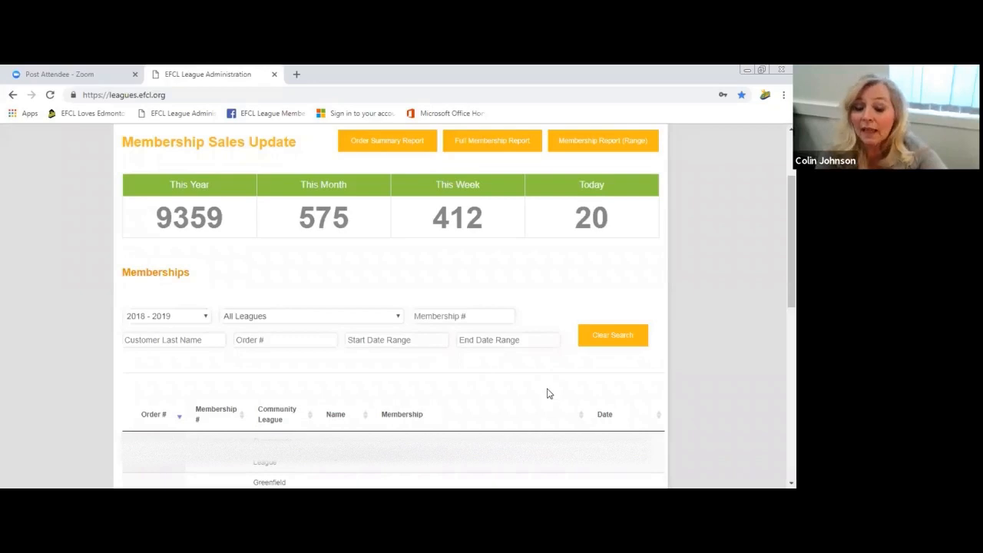
mouse_move(337, 464)
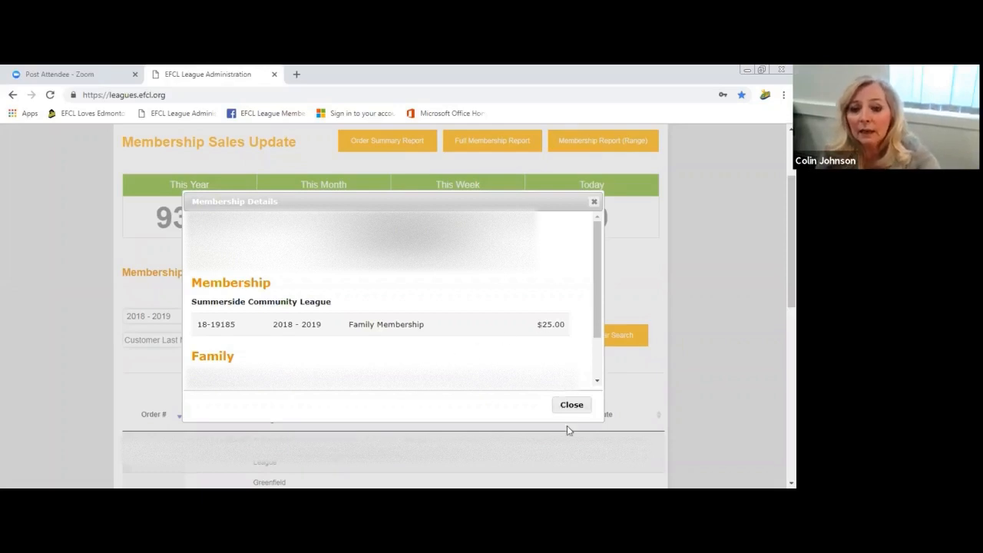
Step: Close the Summerside family membership details and return to the results table
left_click(571, 406)
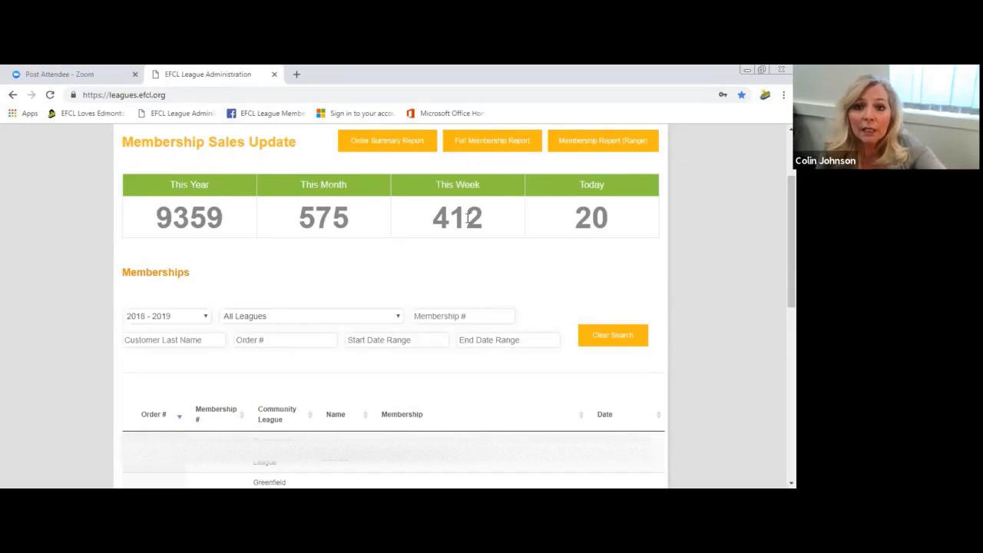
mouse_move(583, 145)
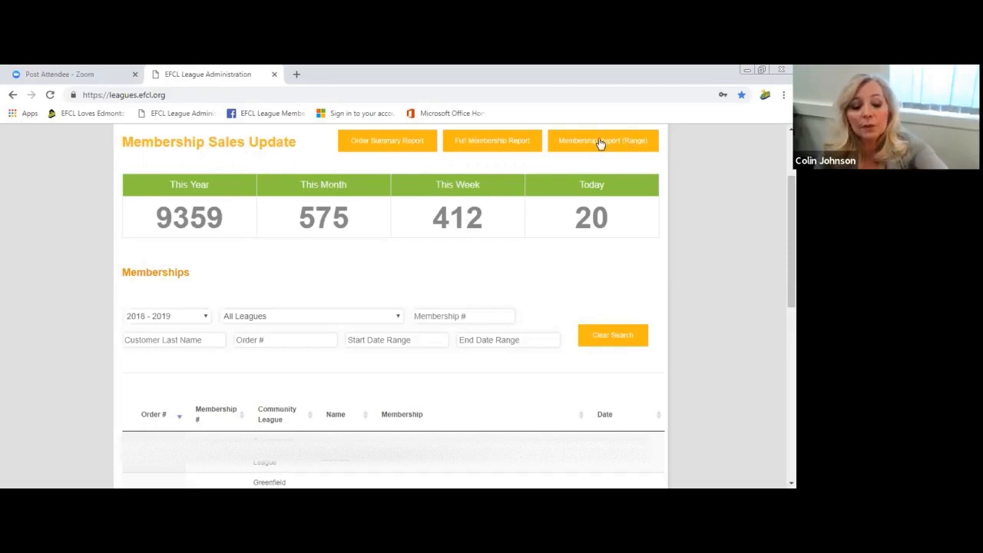
Step: Generate a Membership Report (Range) for January 1–2, 2019 and download the spreadsheet
left_click(602, 141)
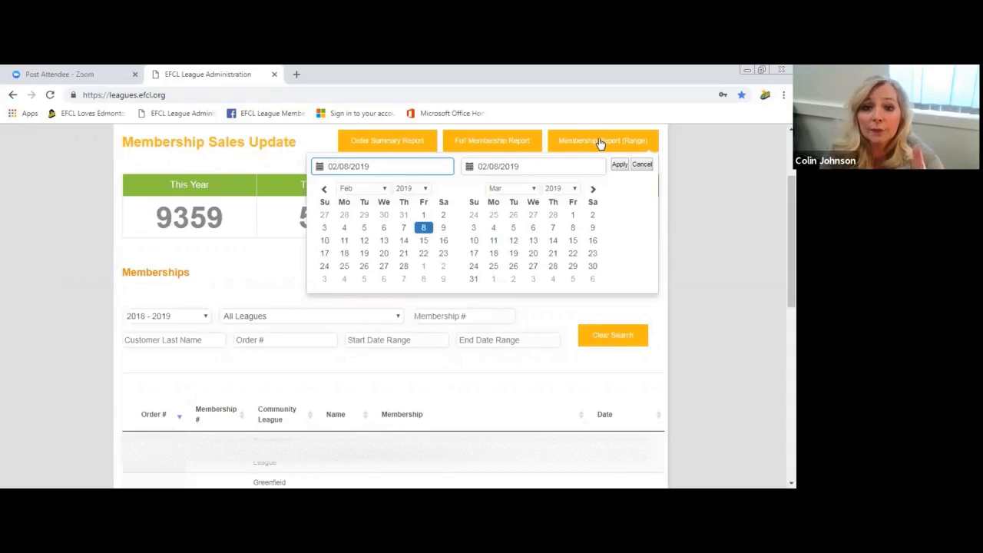
mouse_move(491, 187)
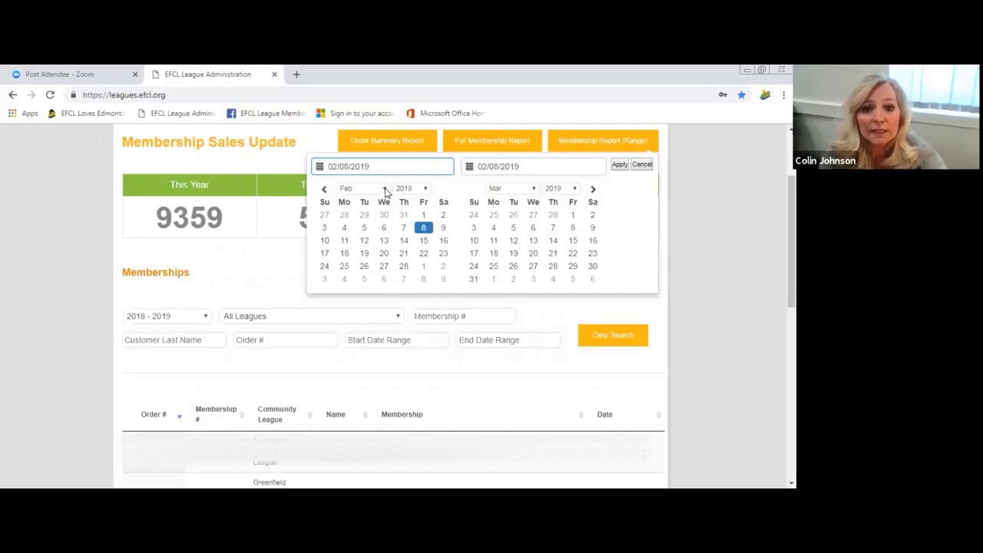
left_click(363, 187)
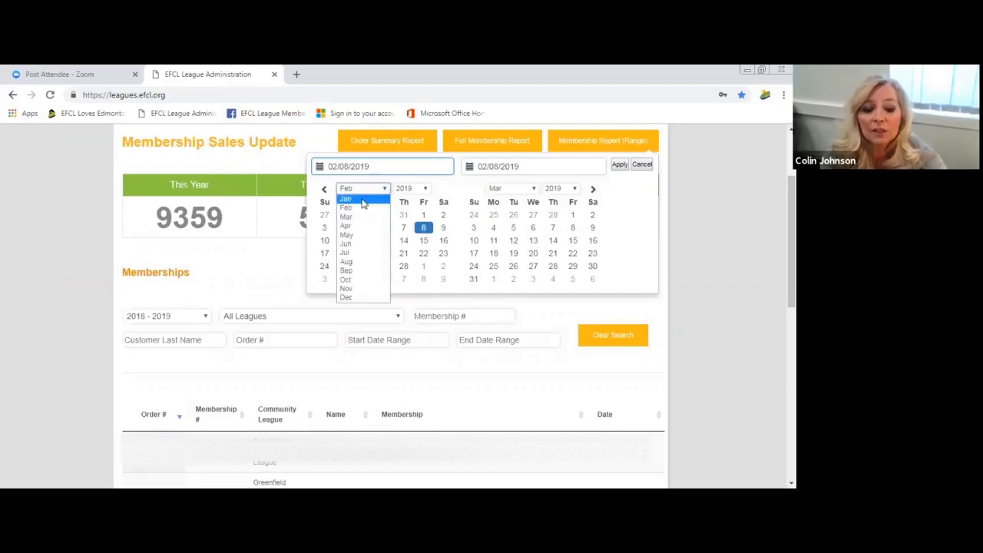
left_click(345, 198)
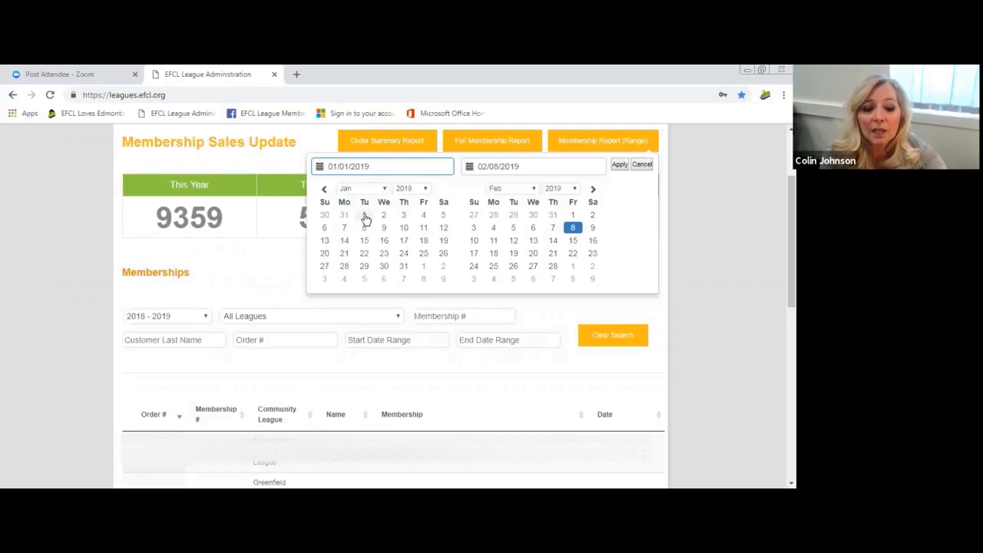
left_click(364, 215)
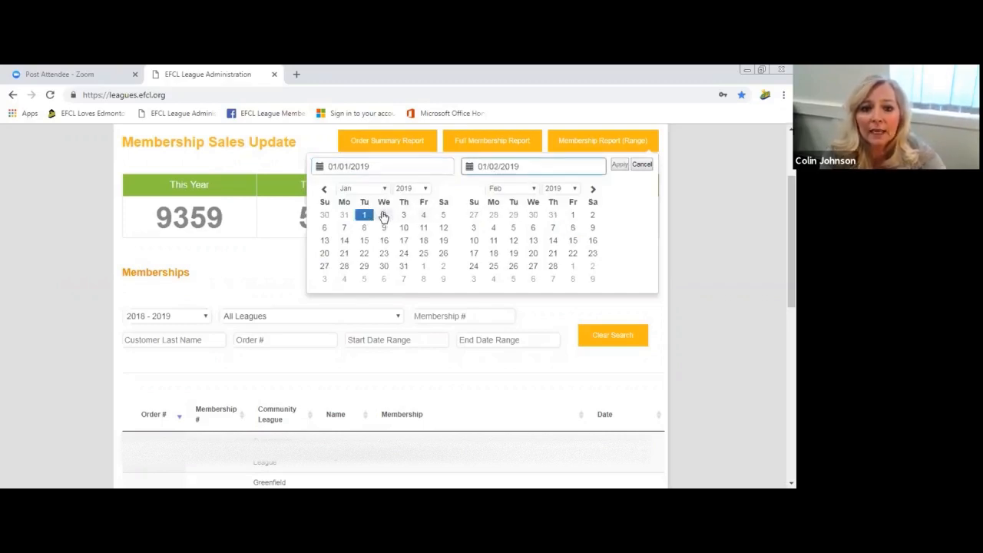
left_click(384, 215)
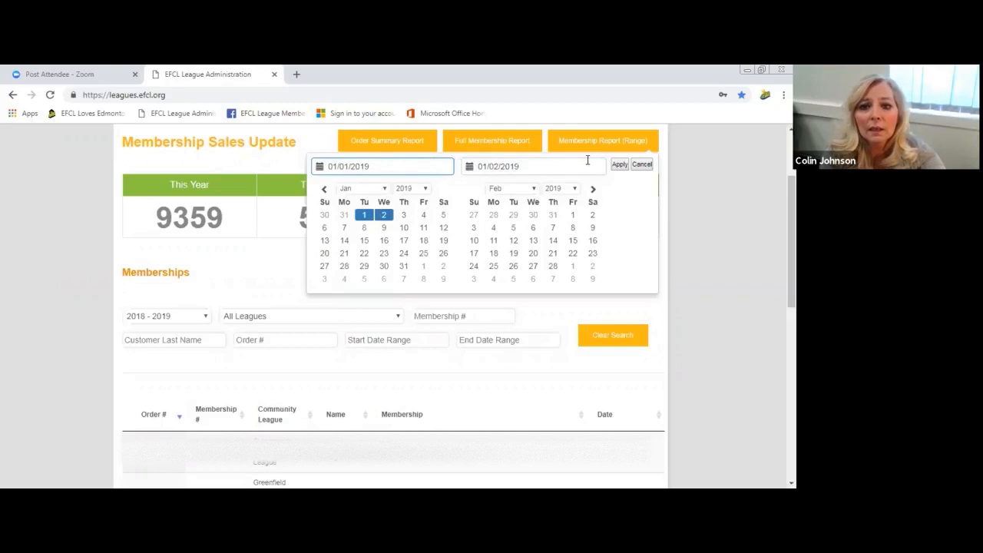
mouse_move(590, 169)
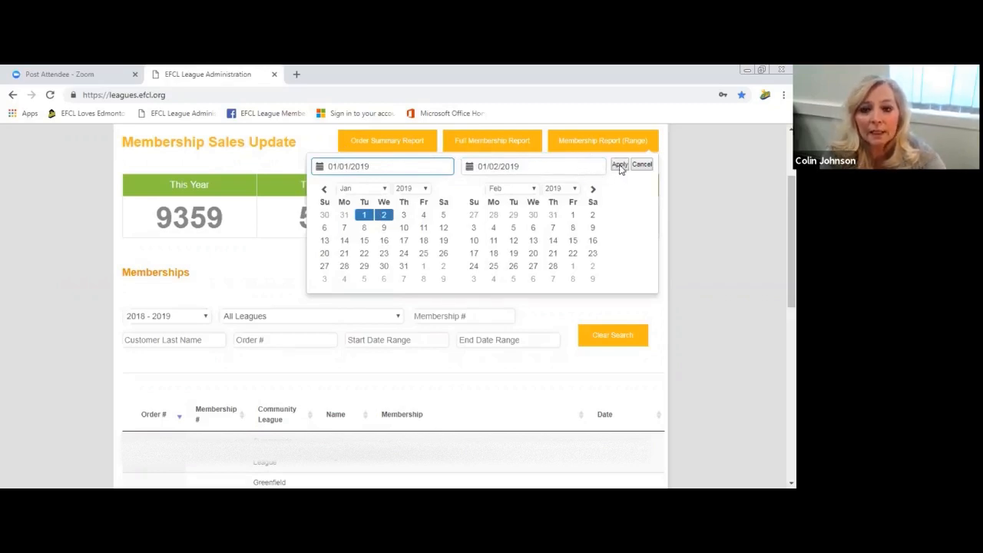
left_click(619, 164)
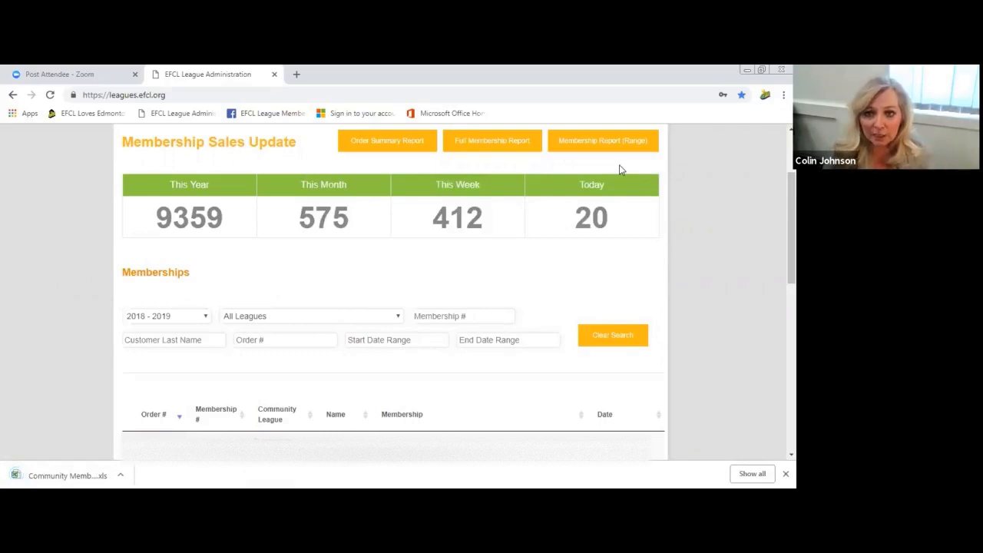
mouse_move(473, 248)
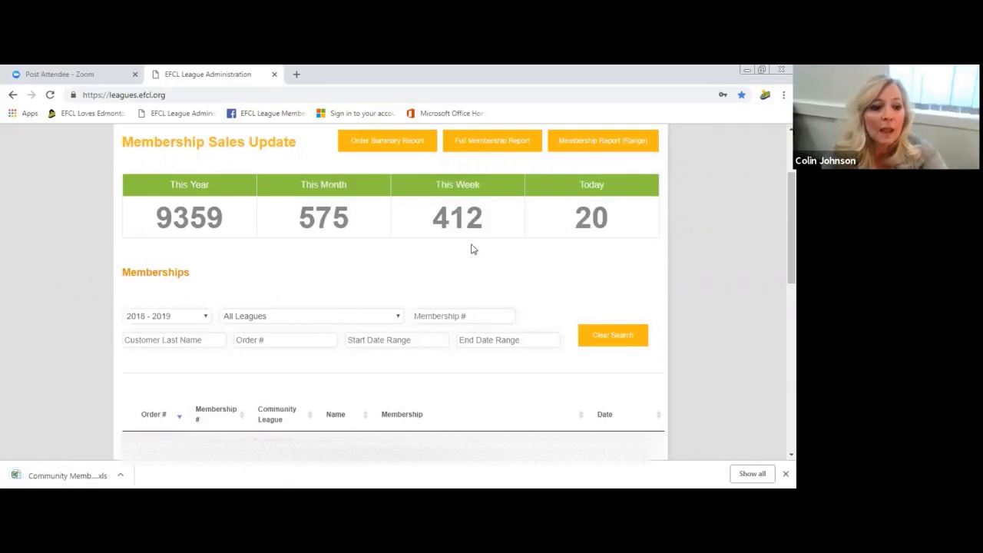
mouse_move(60, 464)
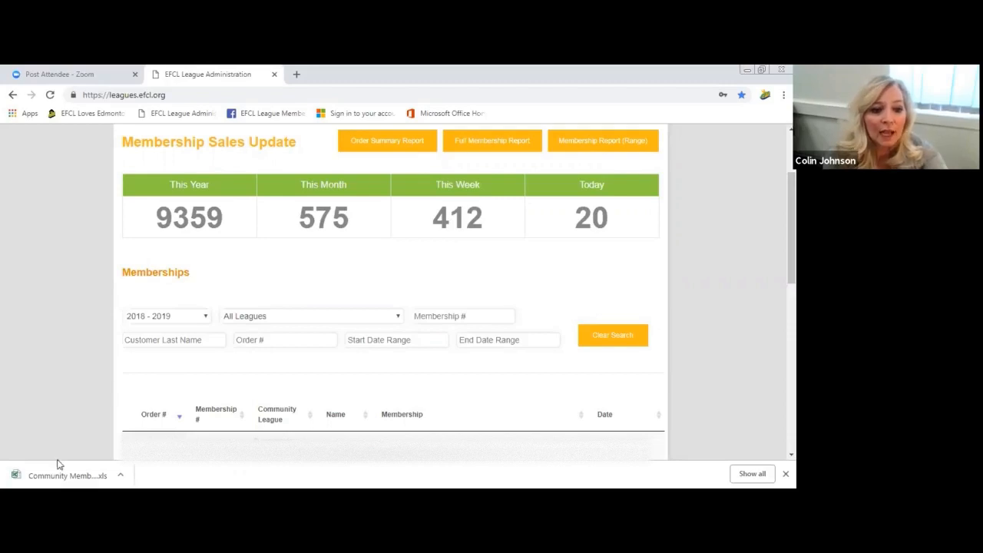
mouse_move(68, 475)
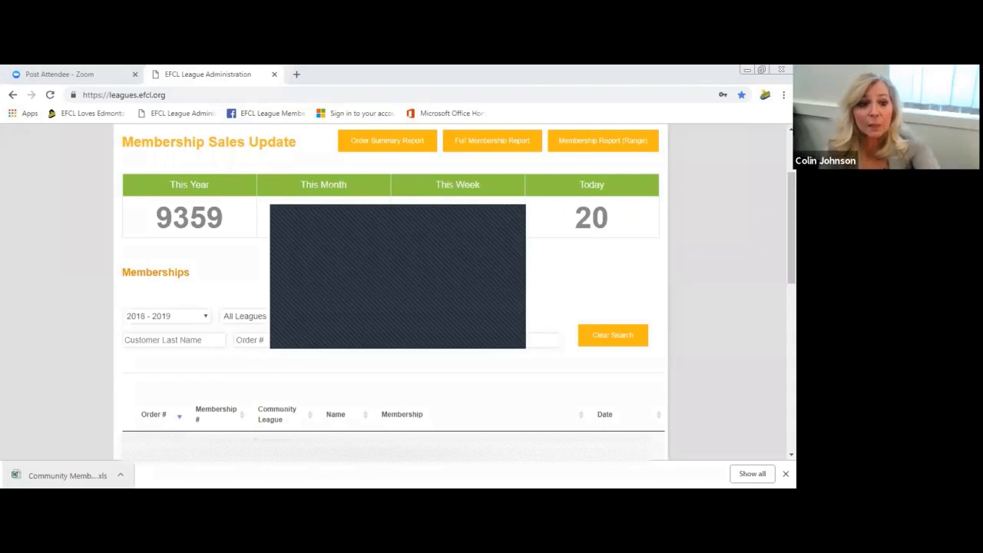
mouse_move(117, 321)
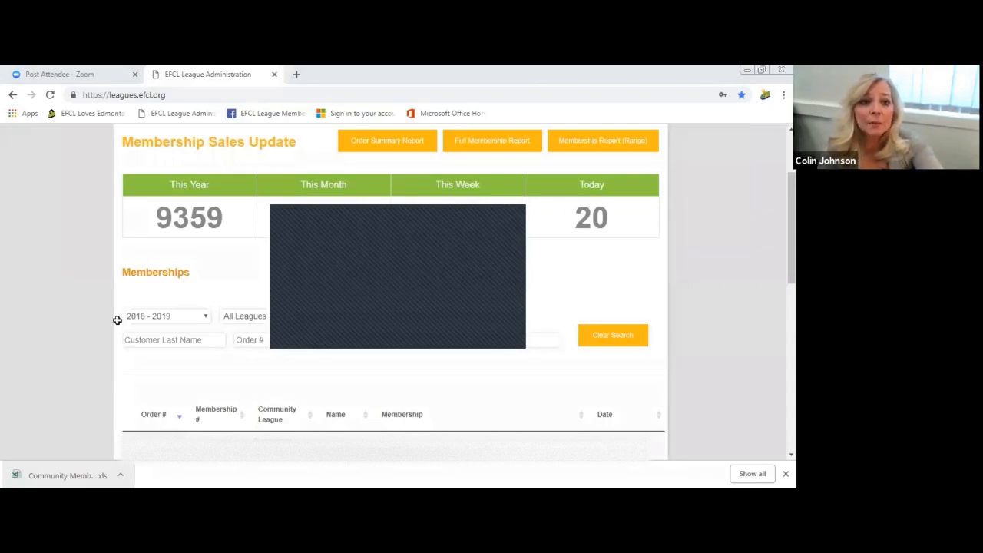
mouse_move(198, 184)
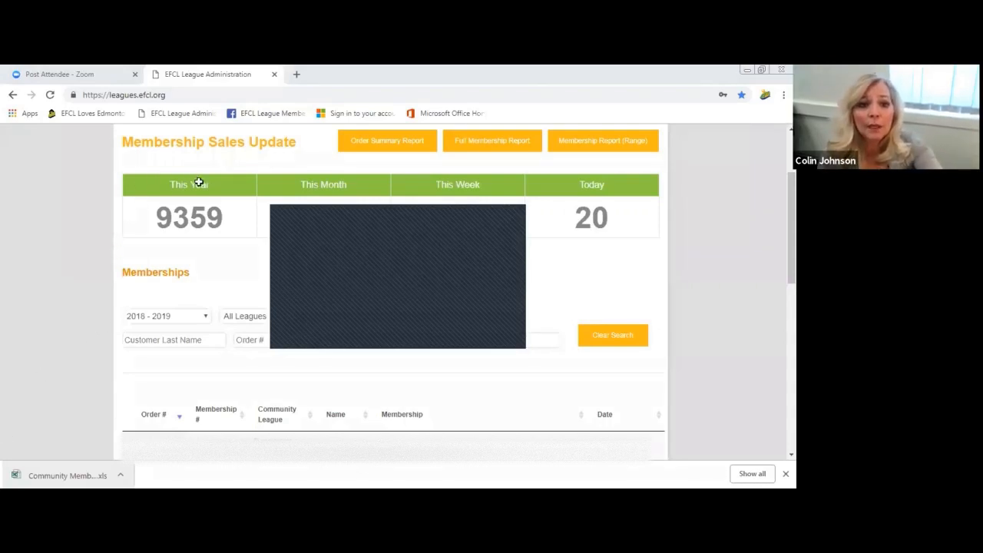
mouse_move(289, 181)
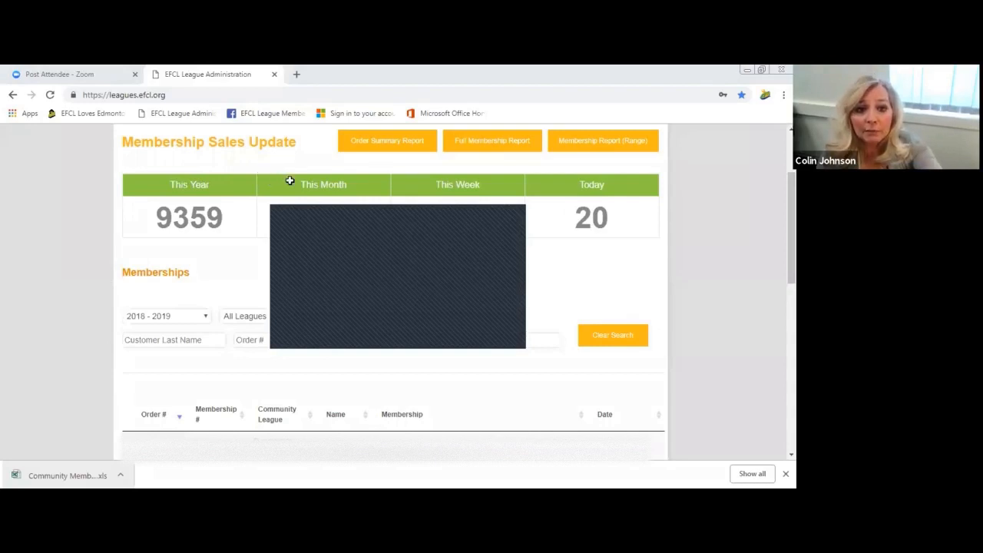
mouse_move(371, 180)
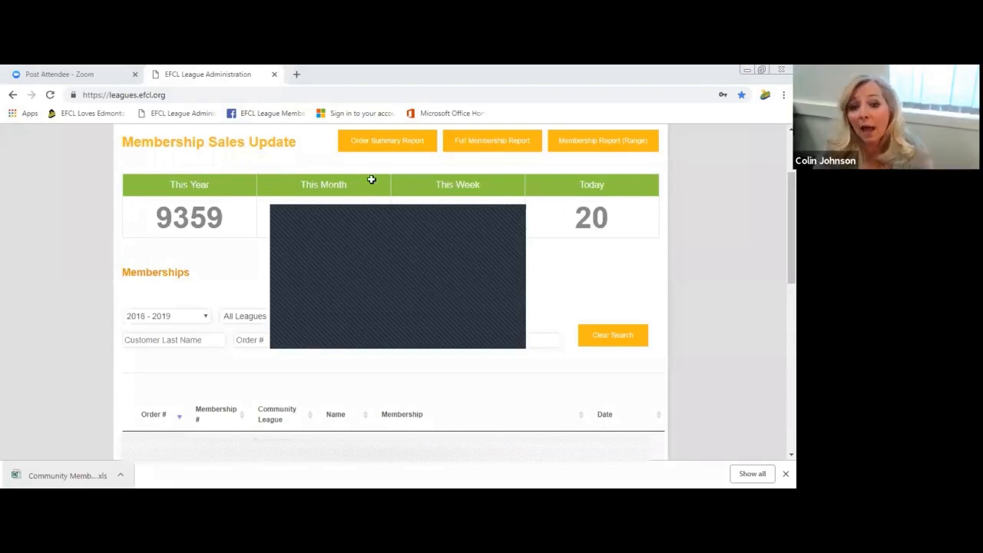